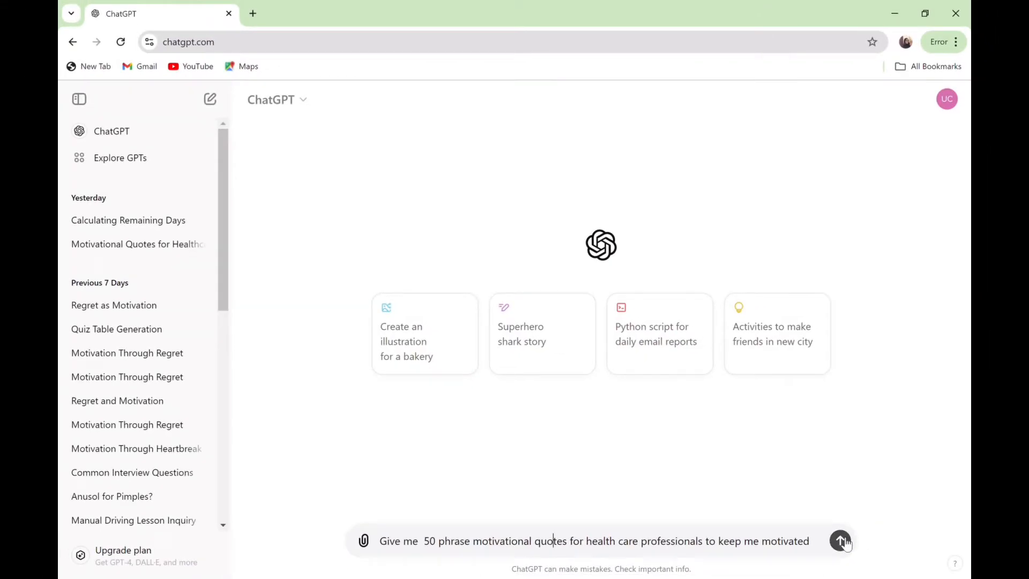
- Request 50 healthcare motivational quotes without numbering, then ask for 50 more unnumbered
click(840, 540)
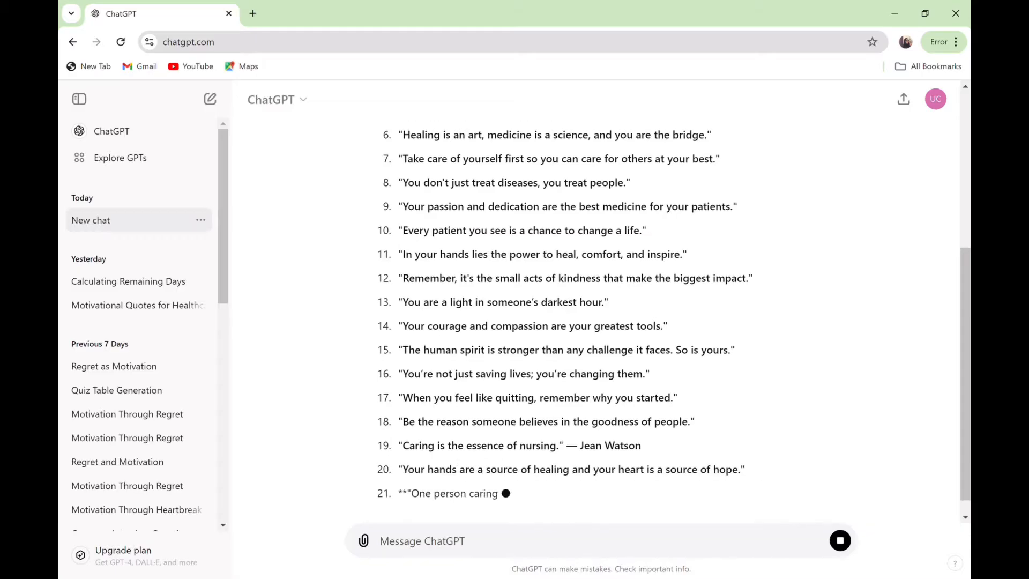
text(remove the number)
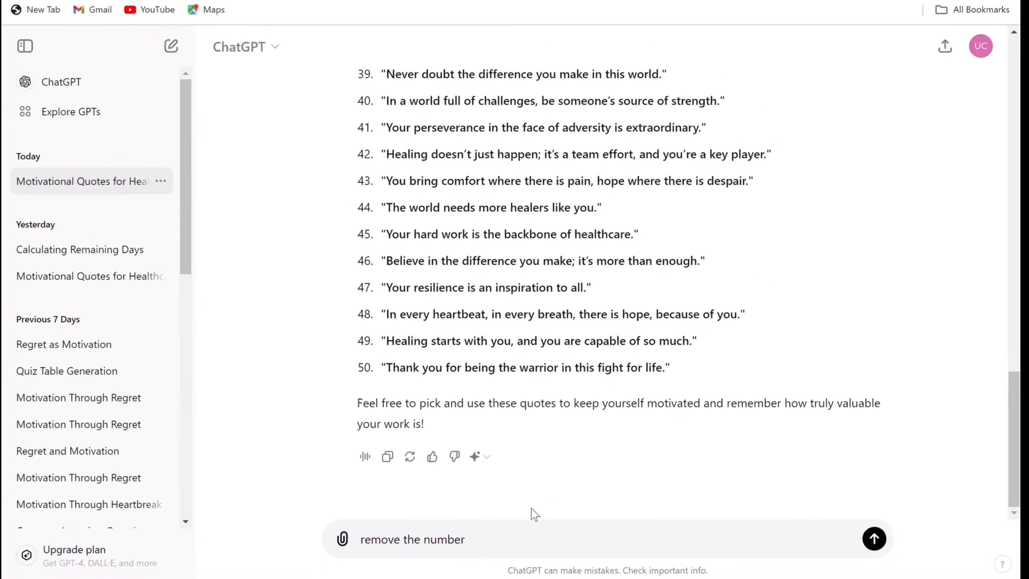
text(give me 50 more also without the nu)
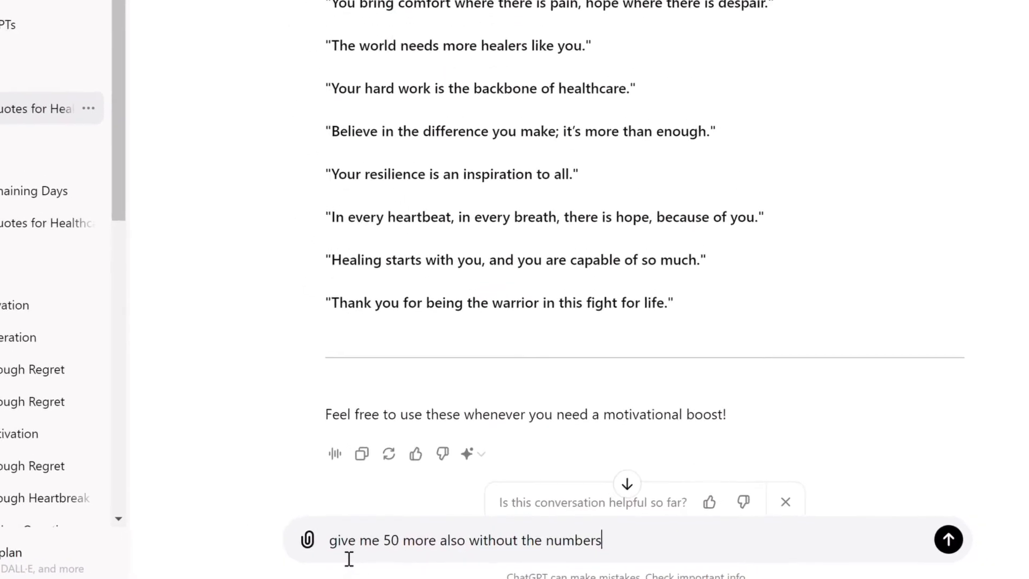
click(948, 539)
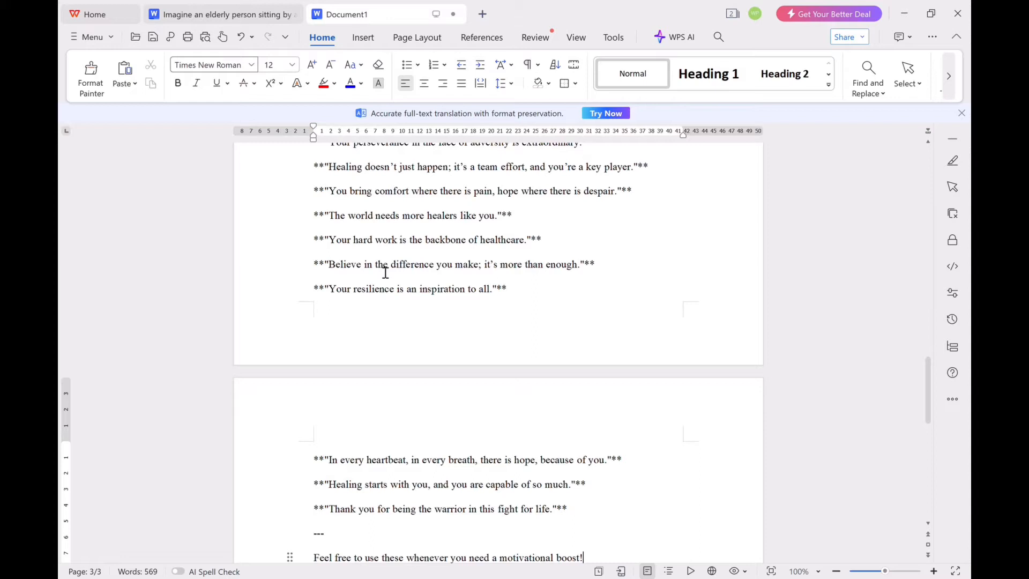
mouse_move(386, 304)
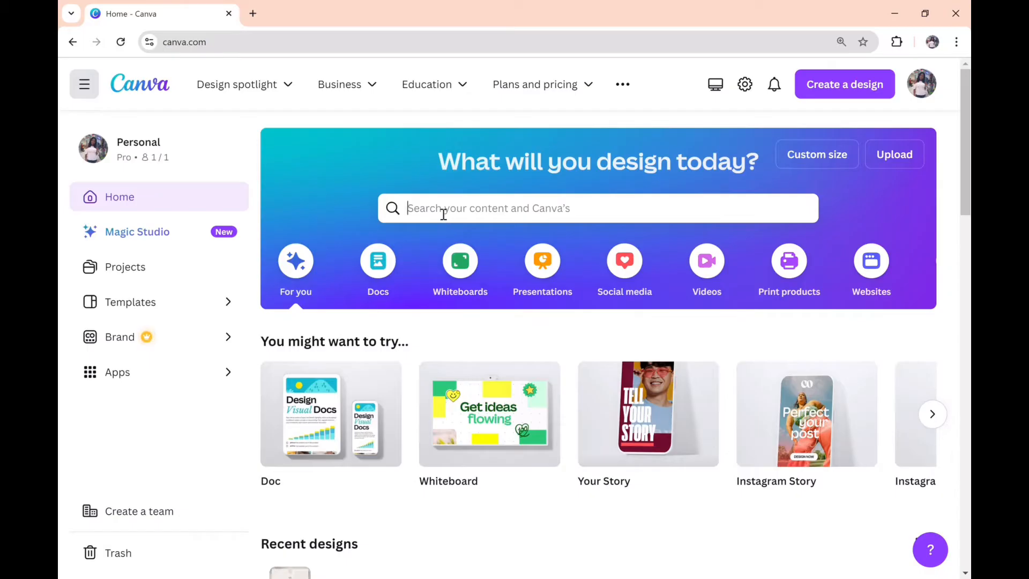
- Find square Instagram post templates and preview the Cream Modern Minimalist quote template
text(instagram post)
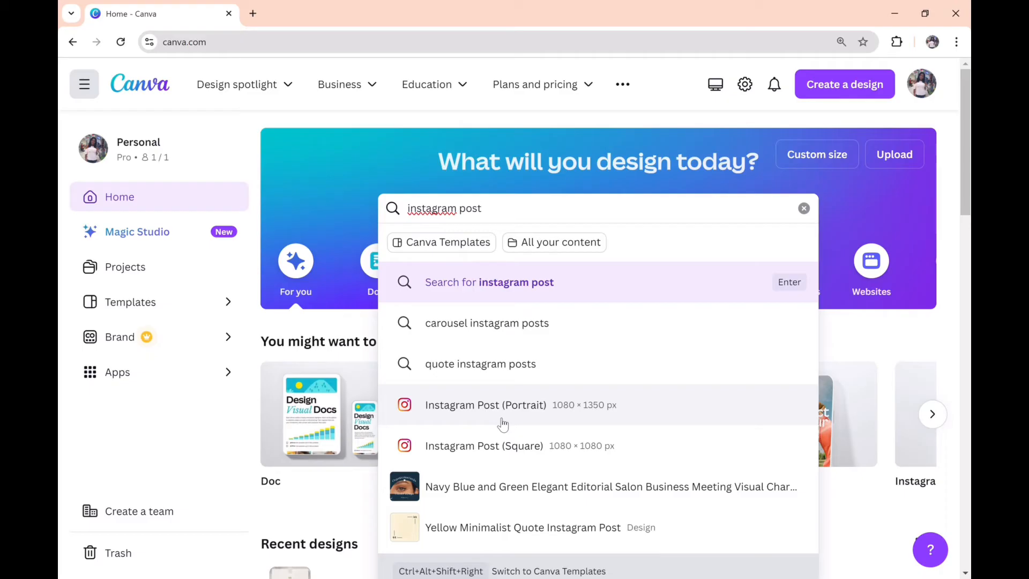
mouse_move(519, 458)
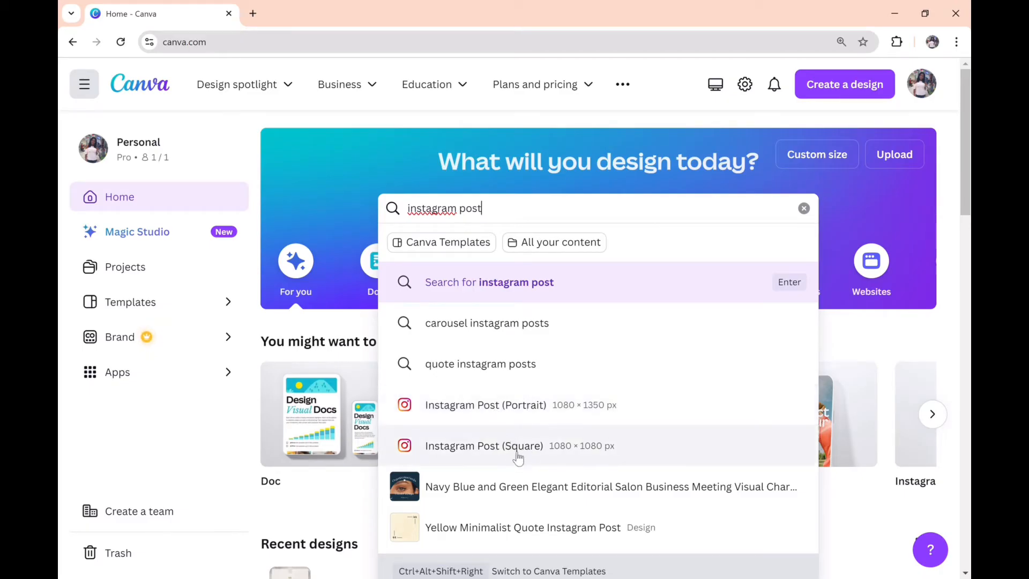
mouse_move(510, 451)
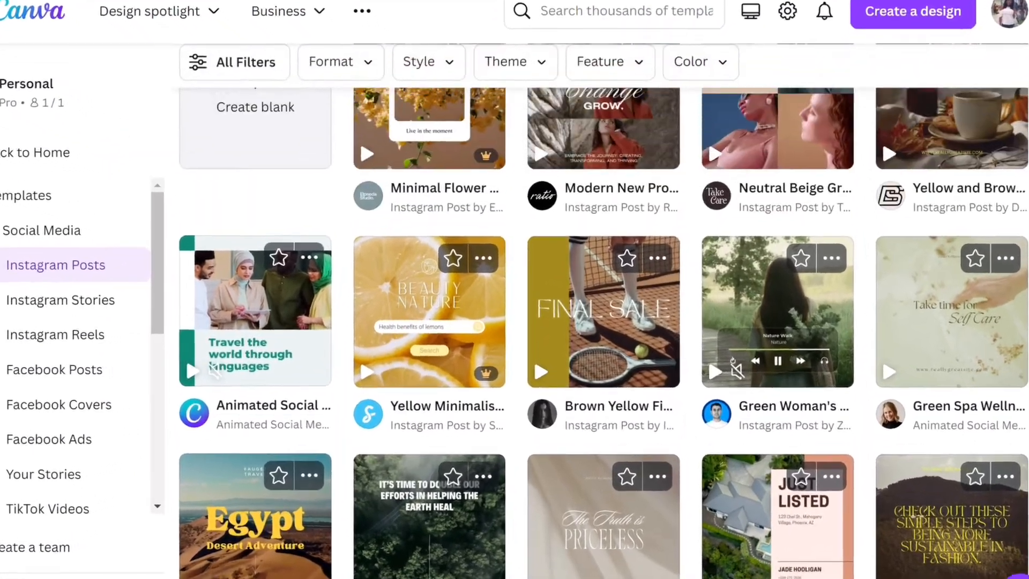
text(cream modern minimali)
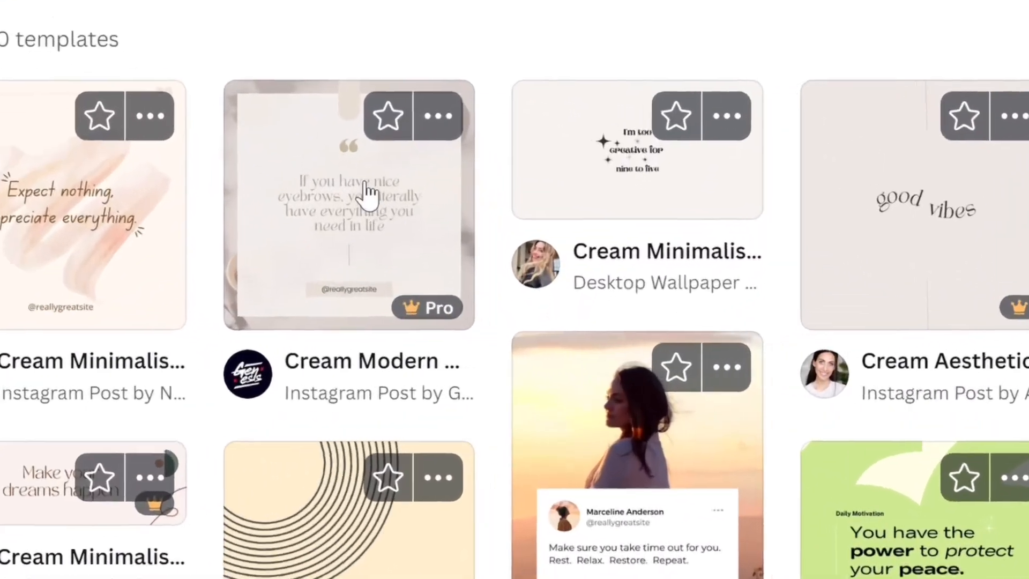
click(347, 203)
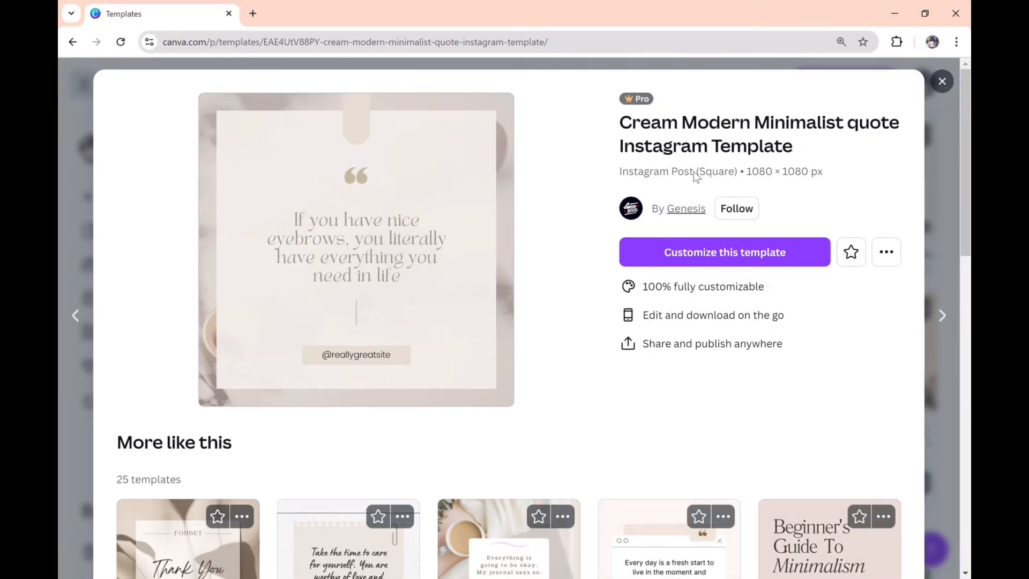
mouse_move(730, 258)
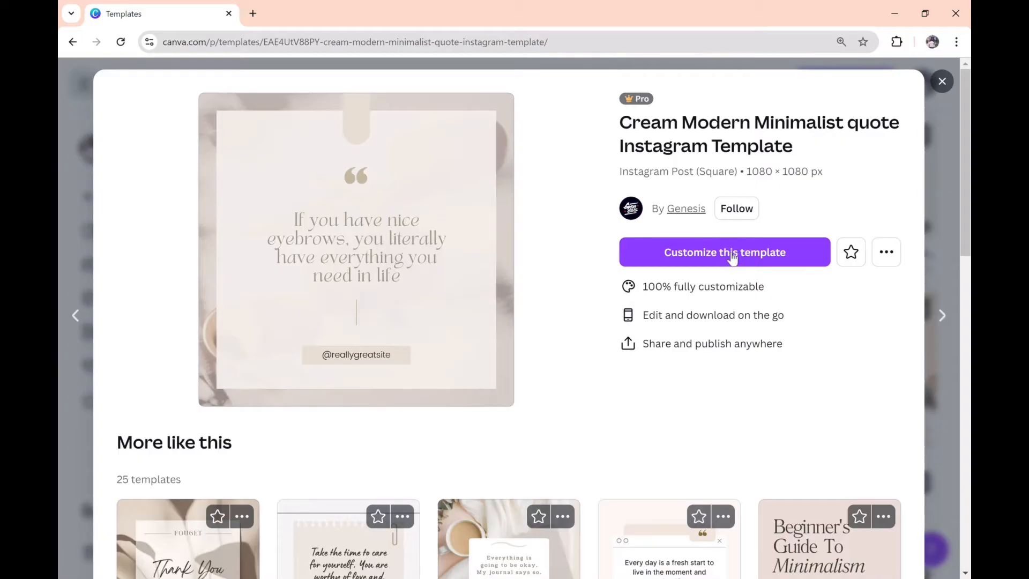
- Customize the template, select its quote text and try the Akzentica font
click(724, 252)
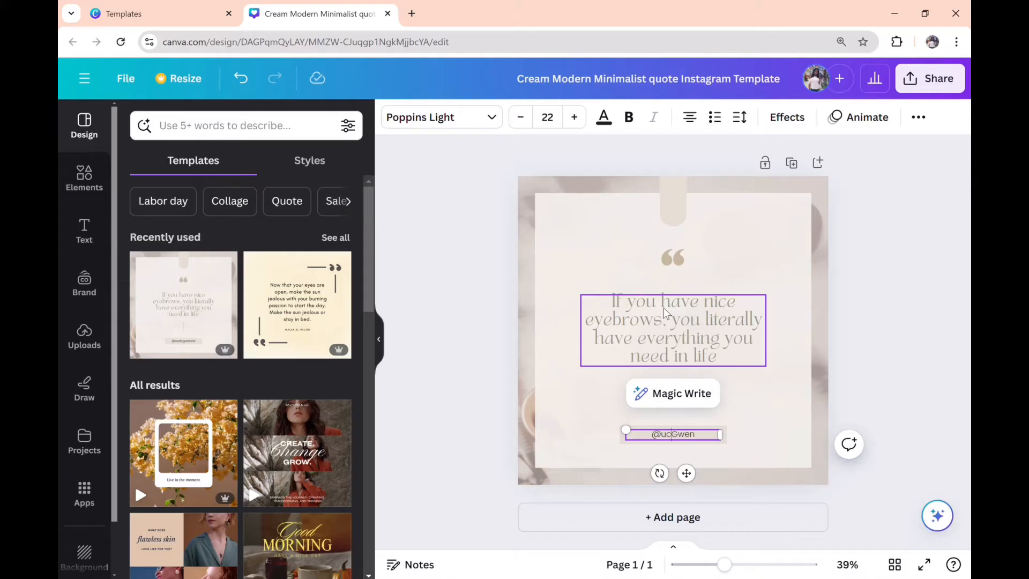
click(672, 319)
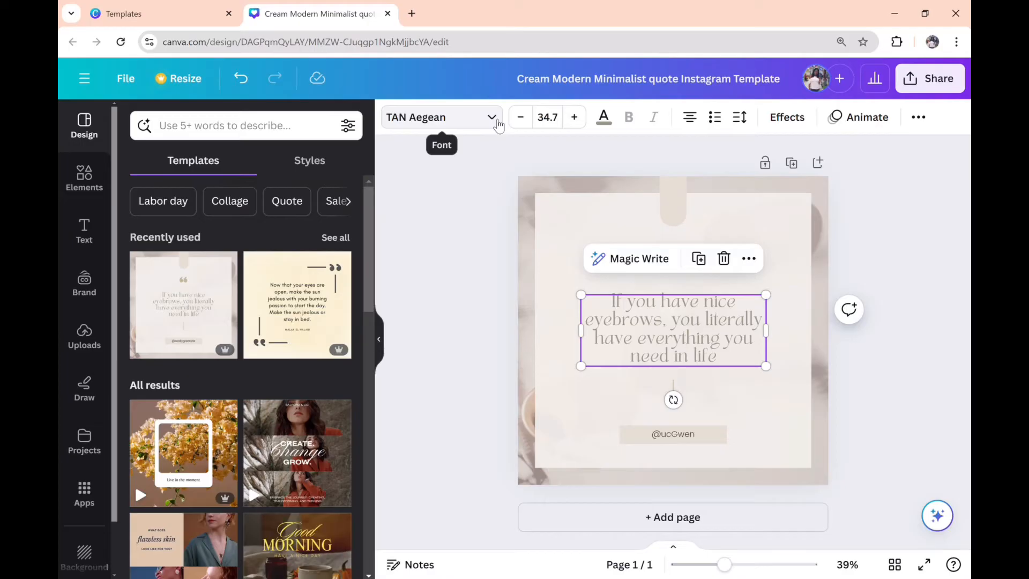
click(440, 116)
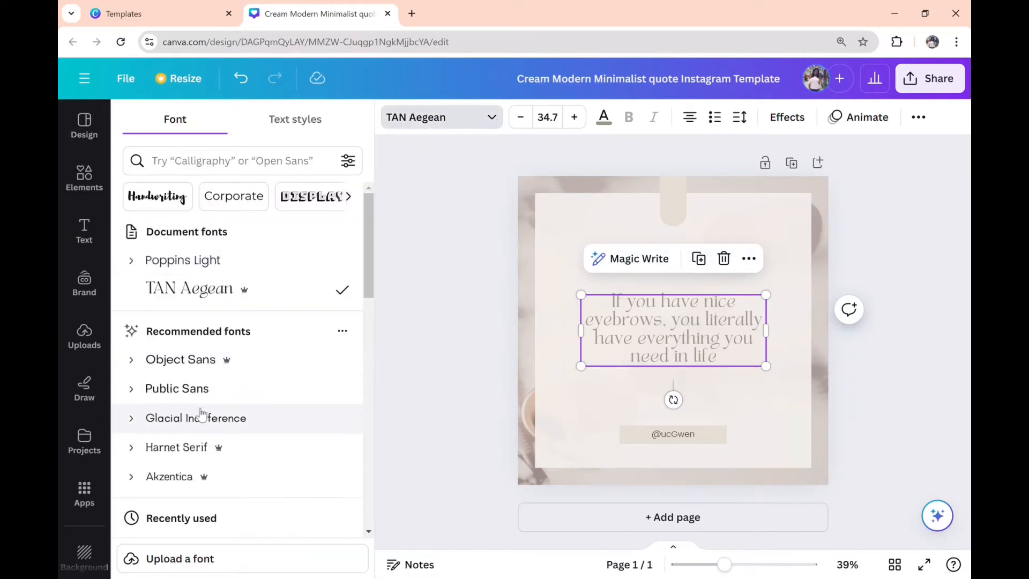
click(168, 475)
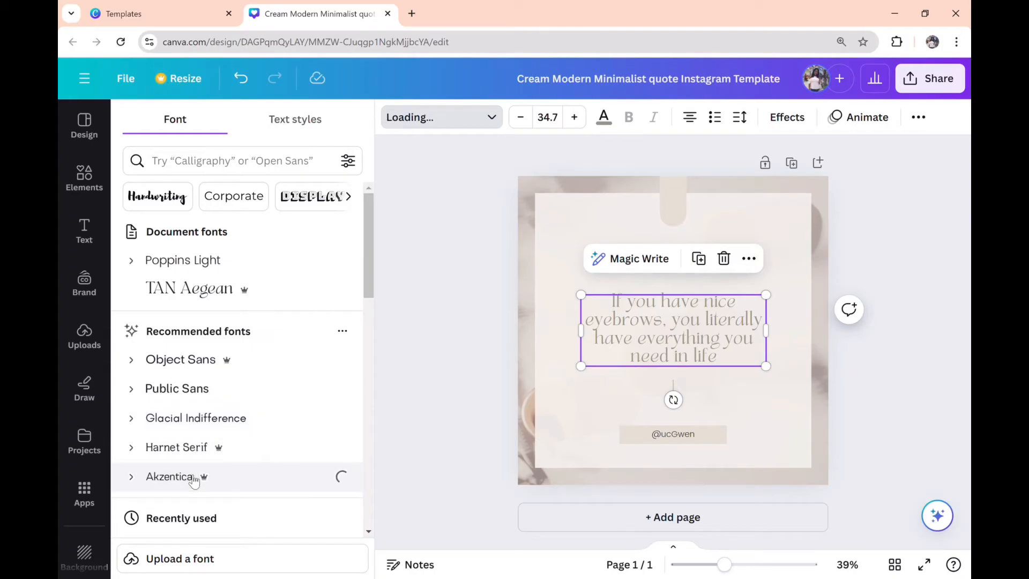
- Switch between TAN Aegean and Akzentica, settling on Playfair Display for the quote
click(188, 288)
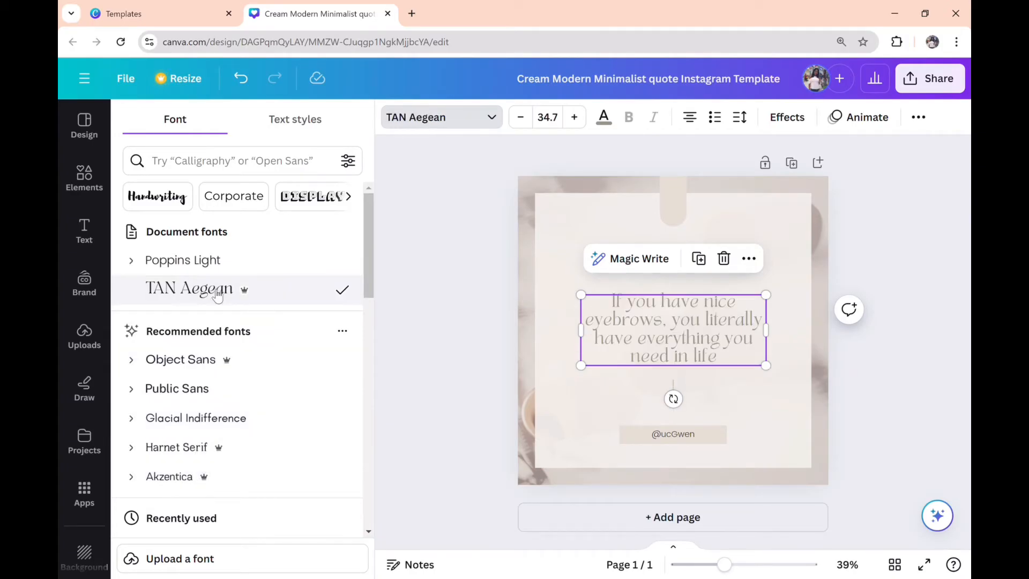
mouse_move(195, 418)
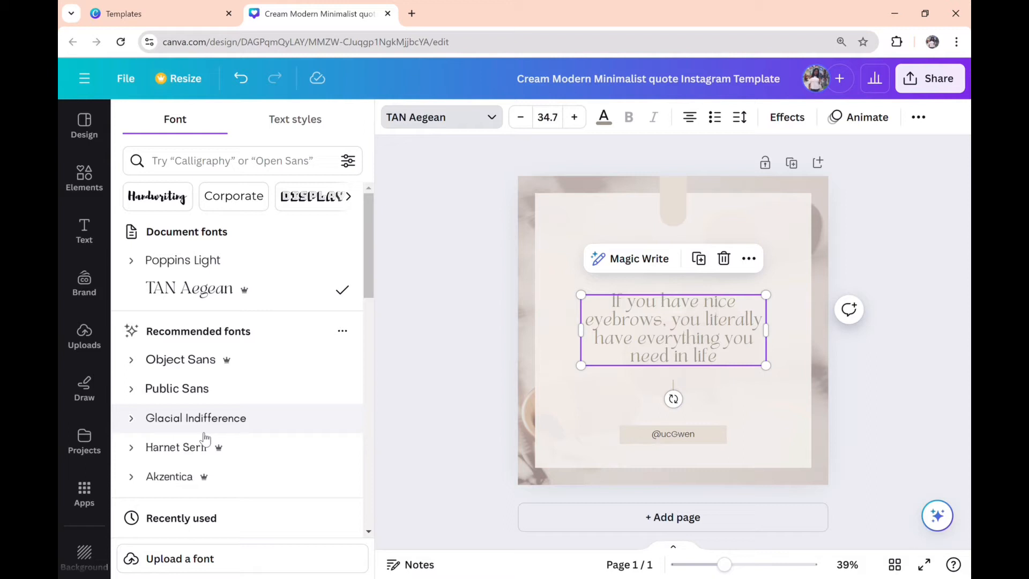
click(169, 476)
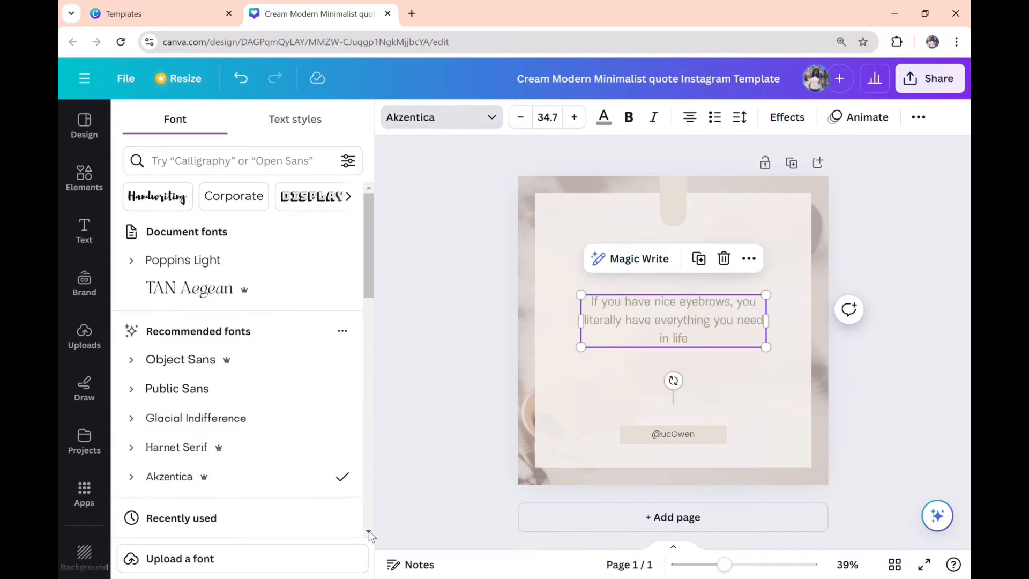
scroll(down, 3)
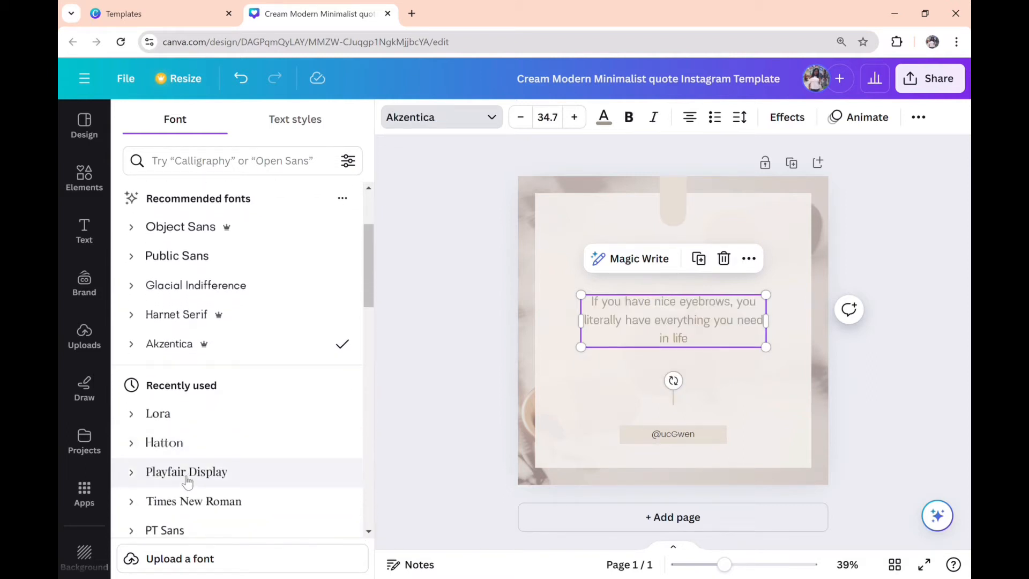
click(186, 472)
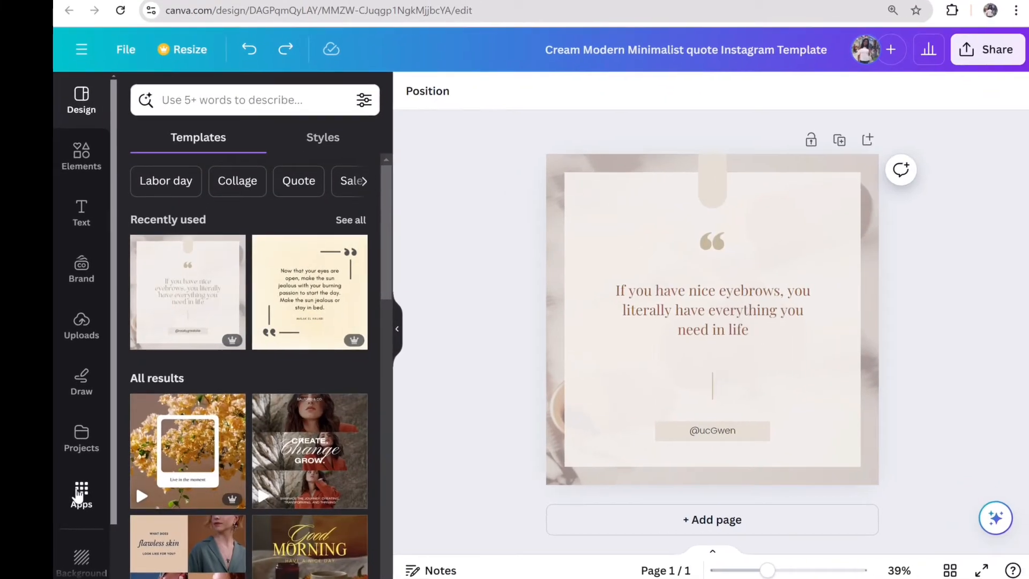
- Launch Bulk create with manual data entry and delete the Email column, keeping only Name
text(bulk d)
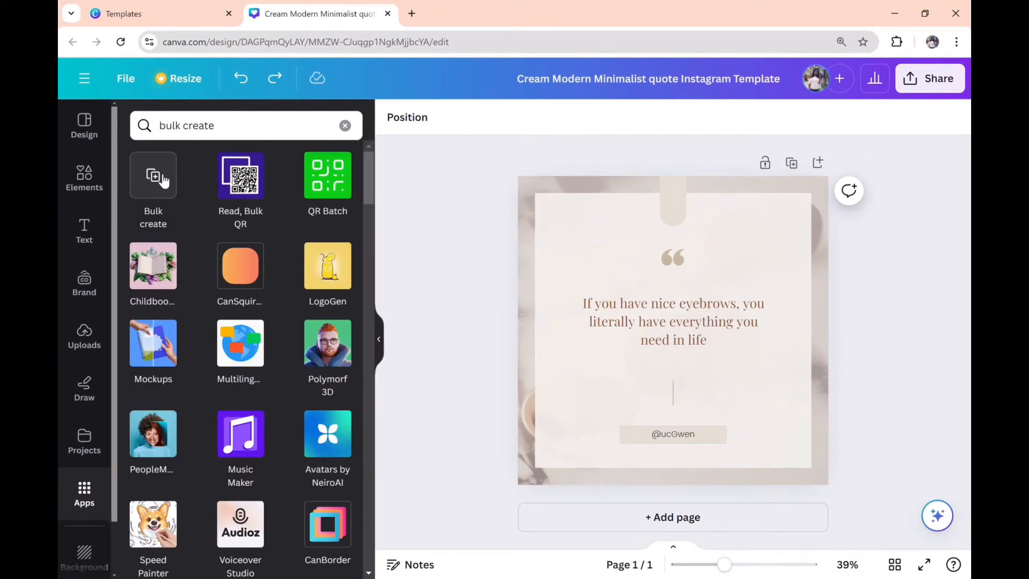
click(153, 175)
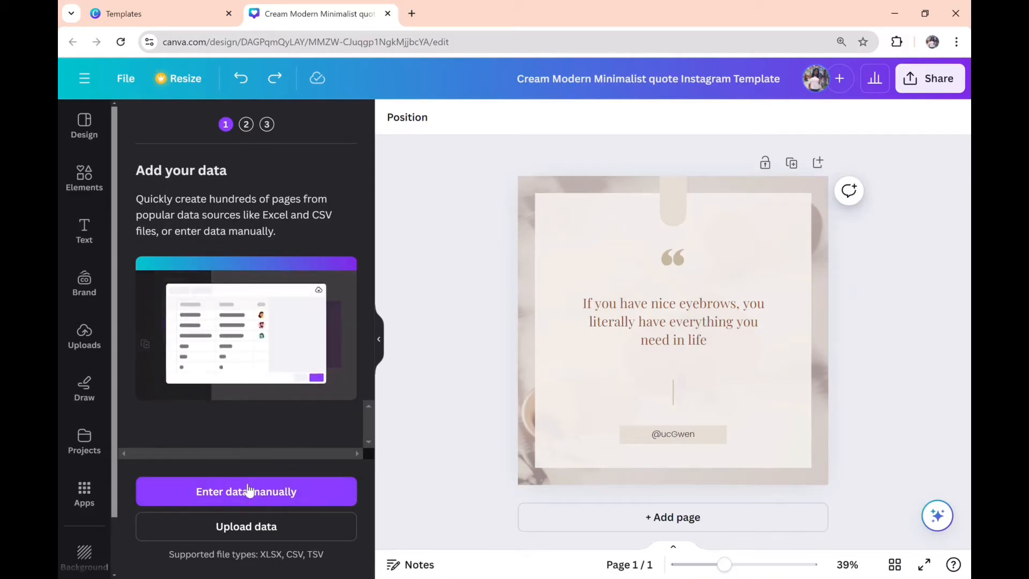
click(246, 491)
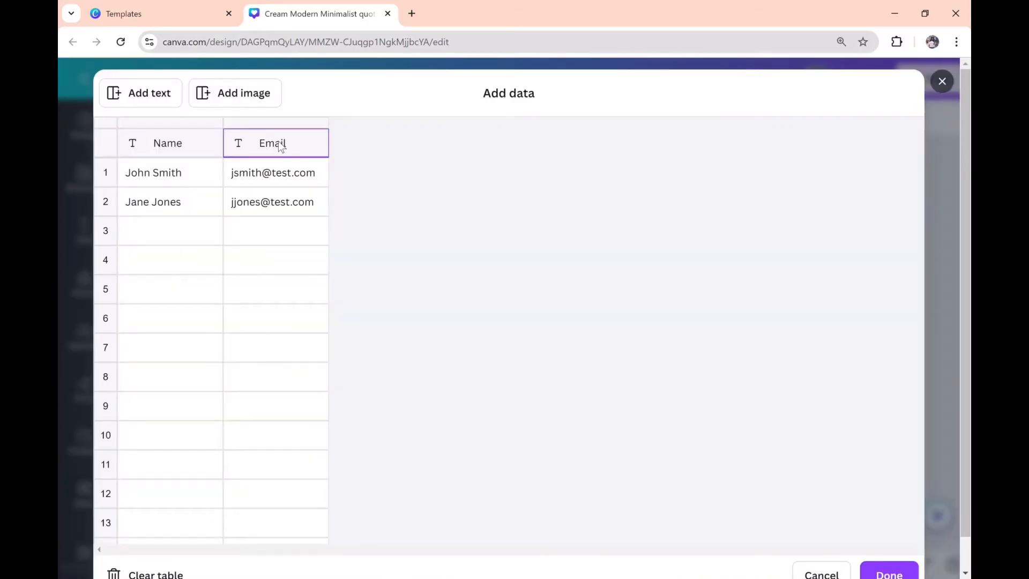
right_click(271, 143)
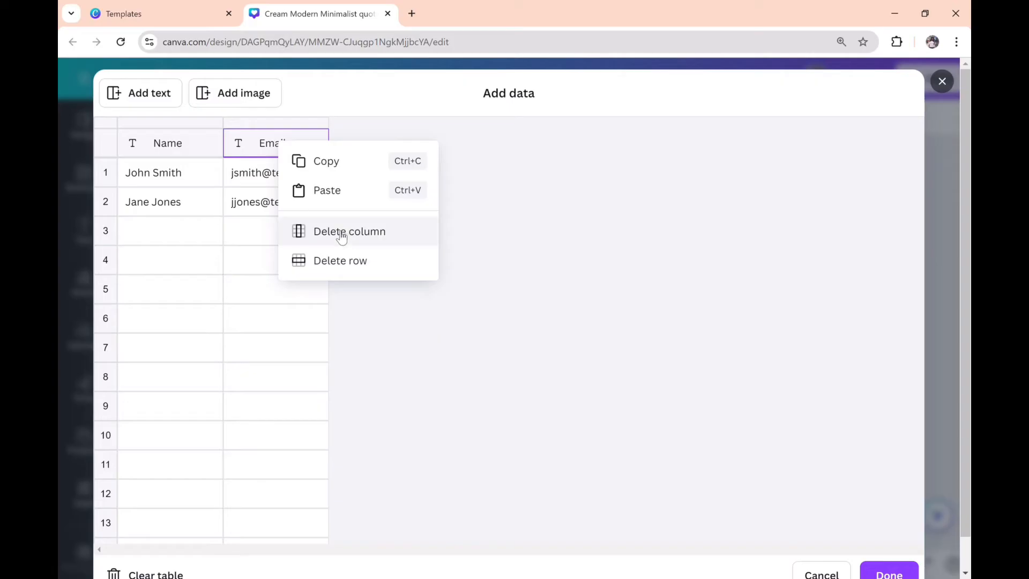
click(350, 231)
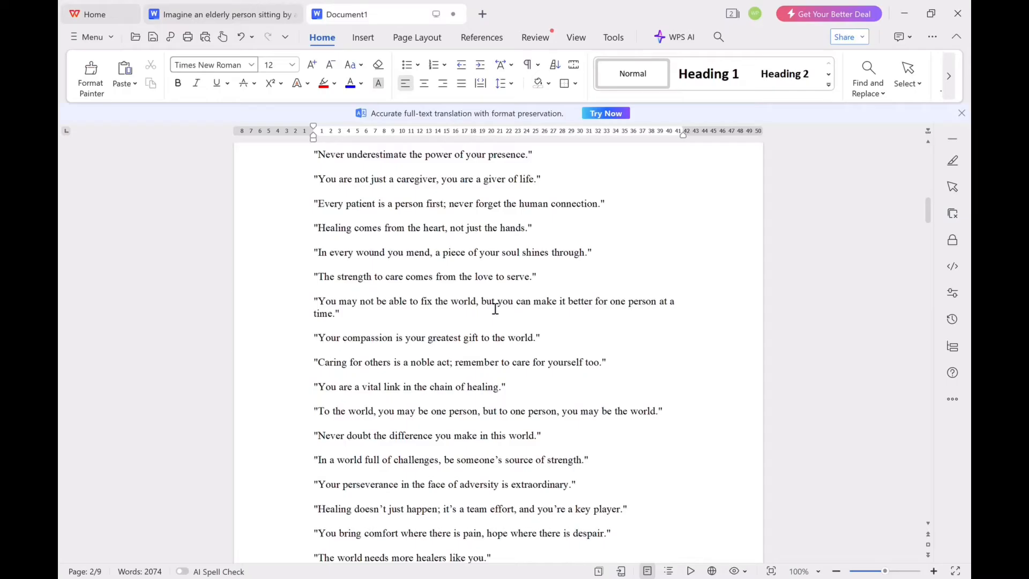
key(ctrl+a)
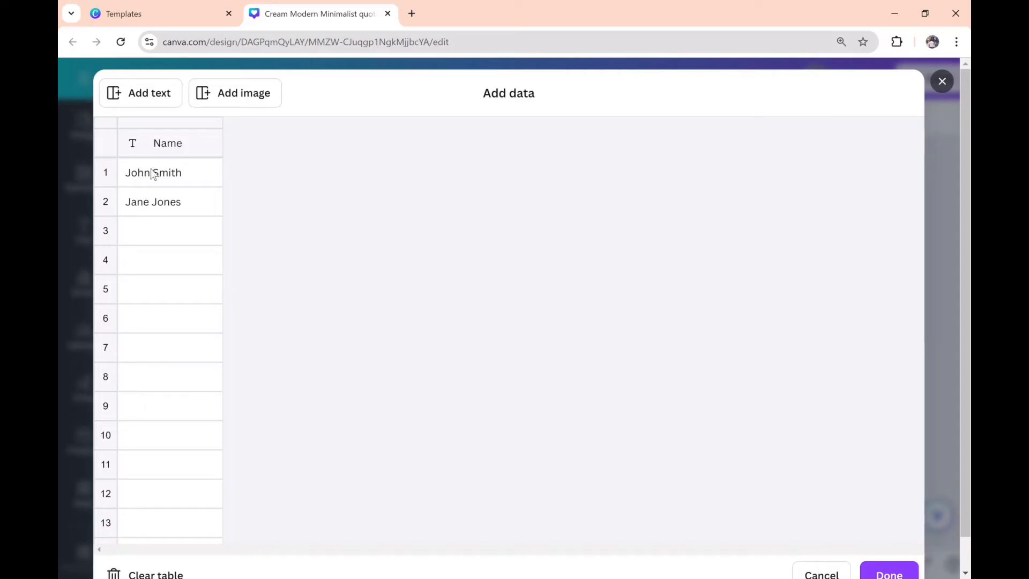
- Paste the copied healthcare quotes into the Name column and confirm the data
right_click(169, 171)
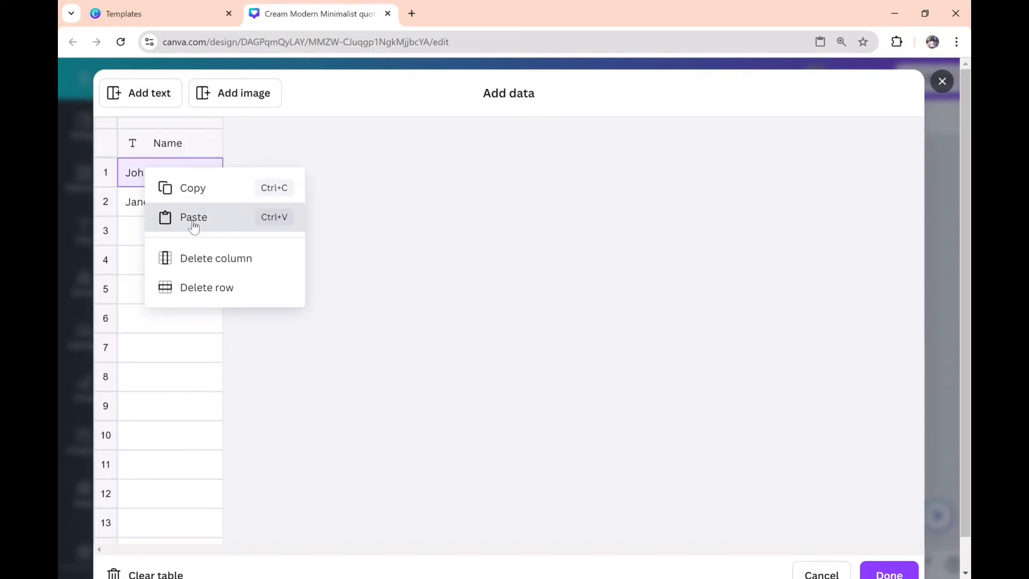
click(193, 217)
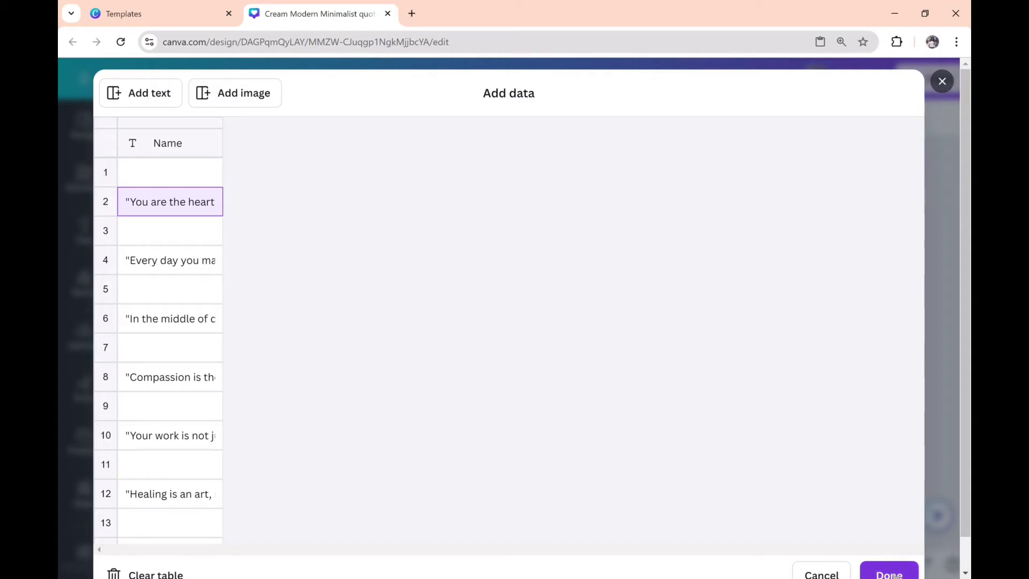
click(889, 574)
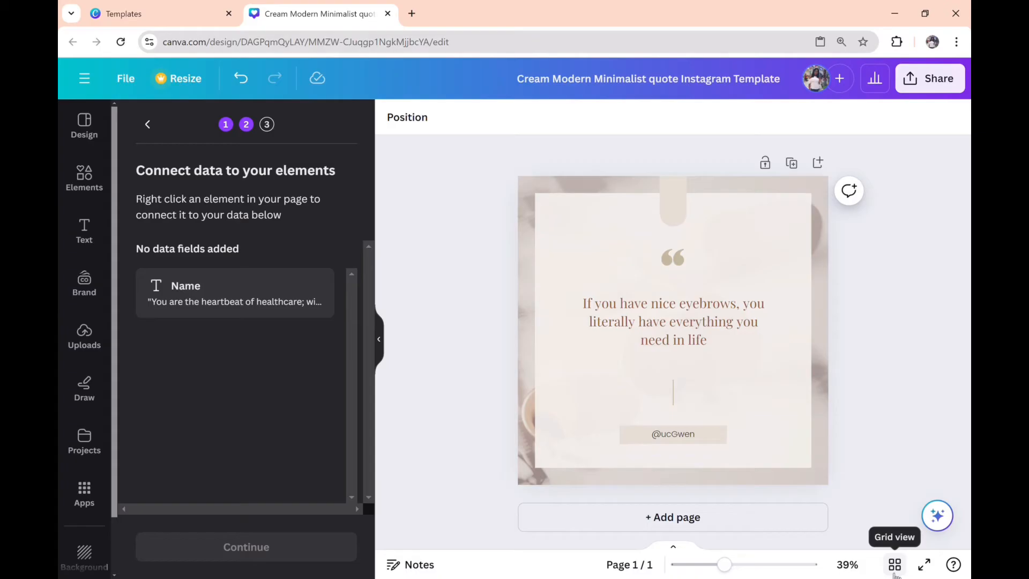
- Link the post's quote text to the Name data field via Connect data
click(672, 321)
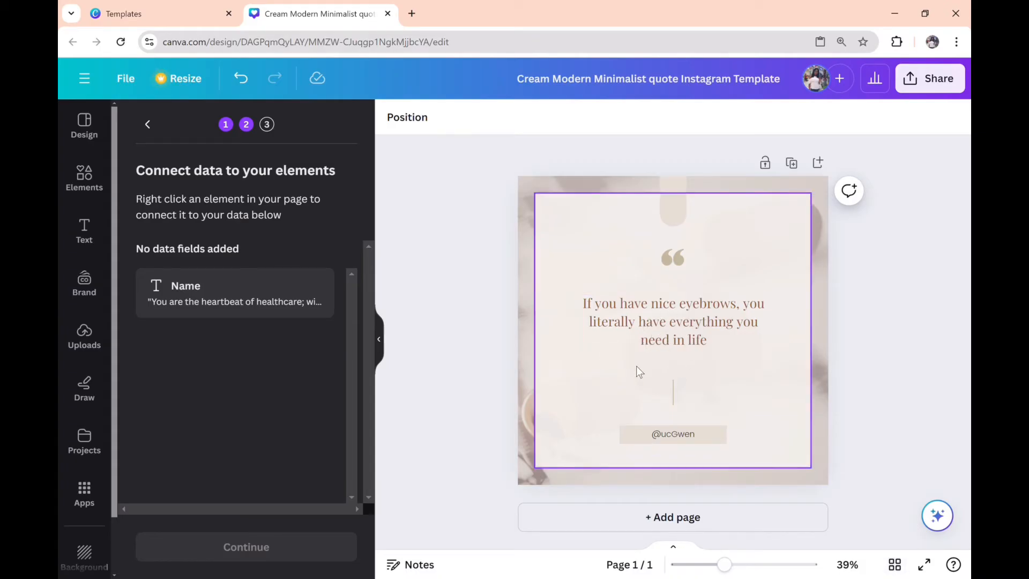
click(673, 322)
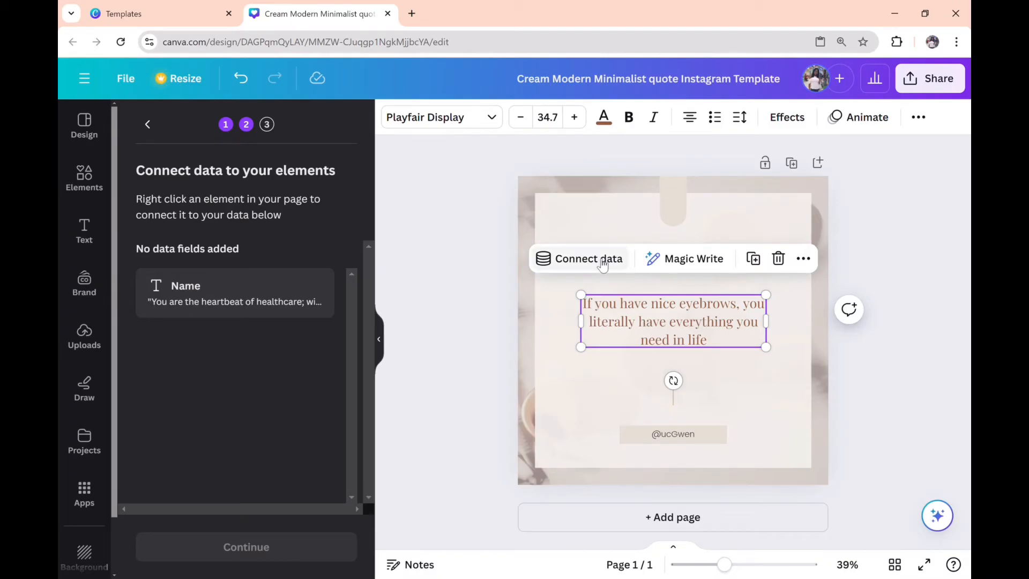
click(580, 258)
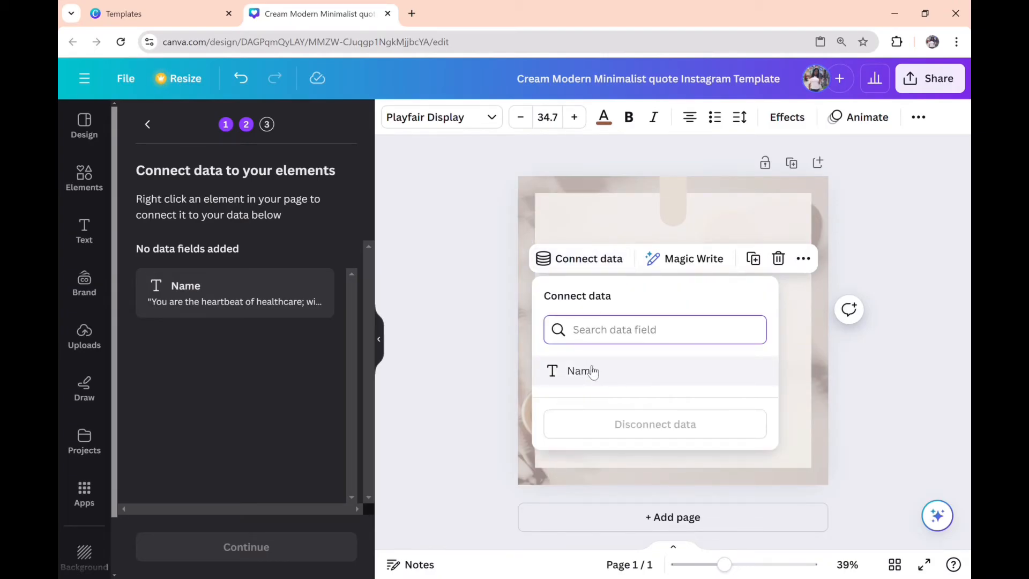
click(580, 371)
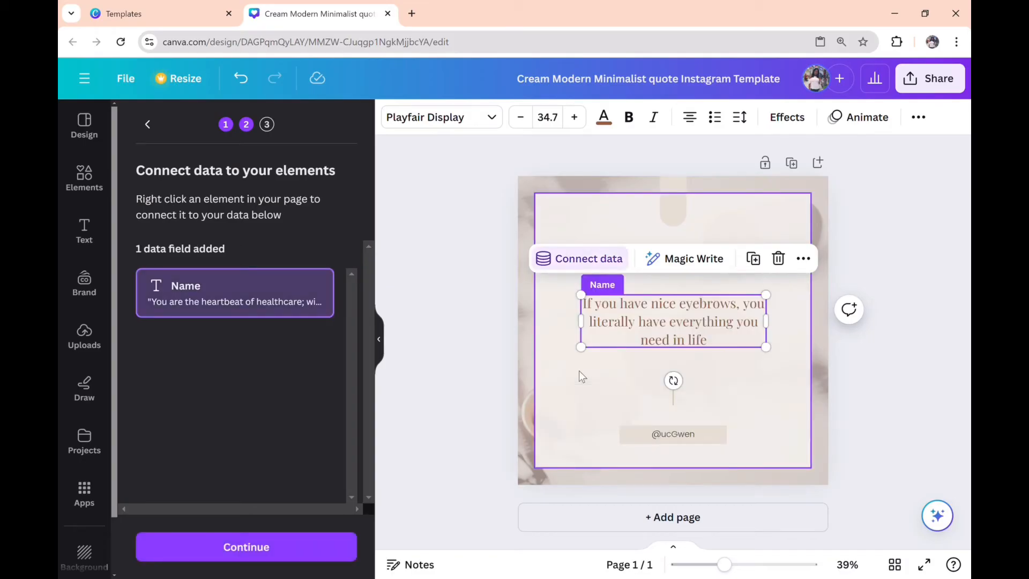
mouse_move(403, 408)
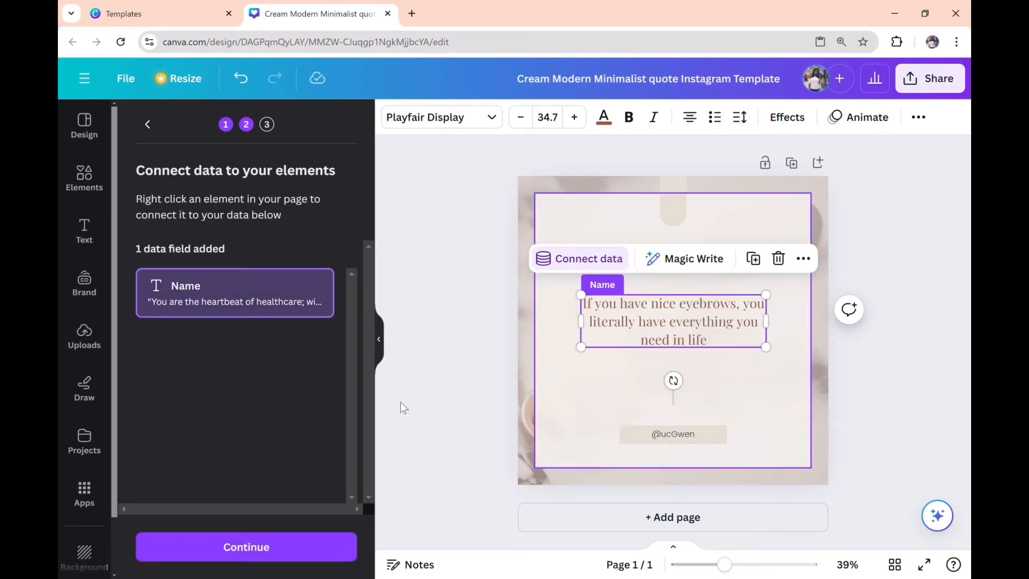
- Continue with all rows selected and generate 149 designs from the quotes
click(246, 546)
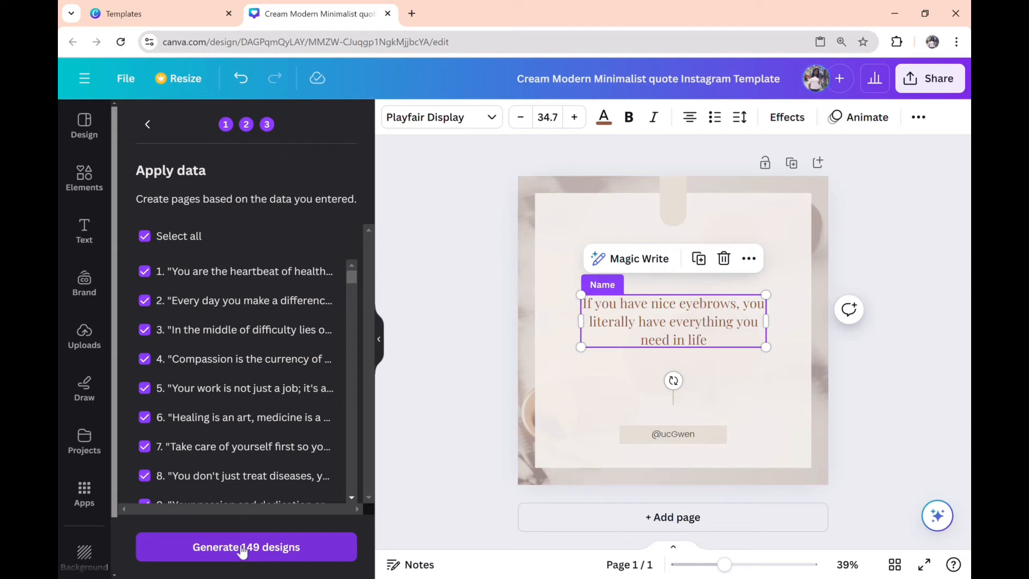
mouse_move(348, 410)
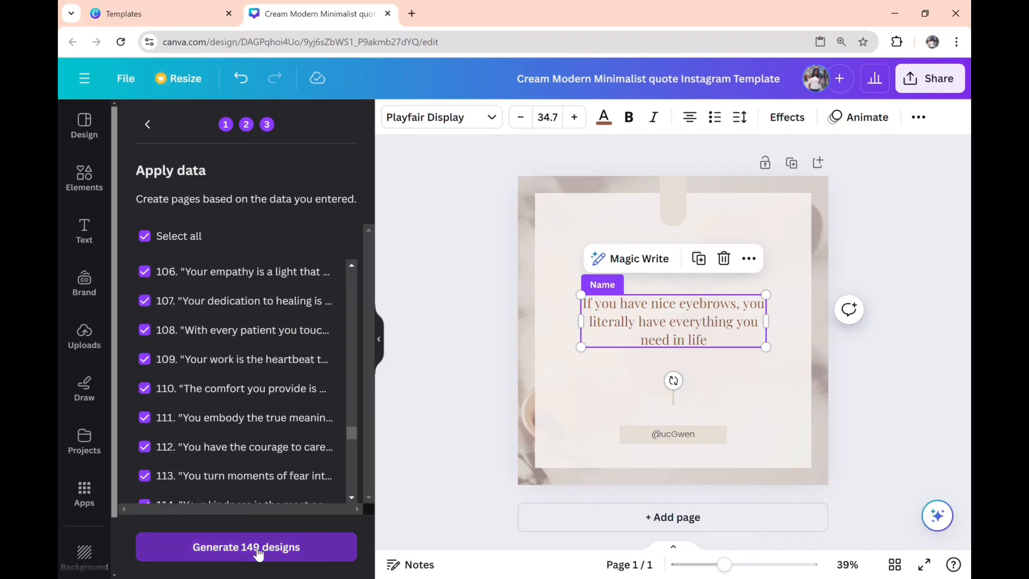
click(246, 546)
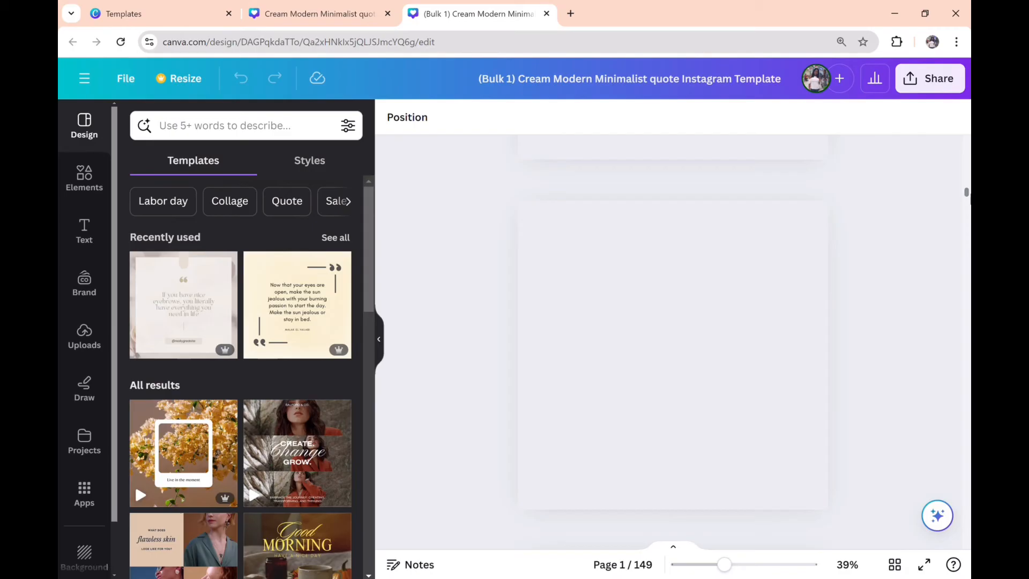
- Switch the Bulk 1 design to grid view and scroll through the 149 page thumbnails
scroll(down, 3)
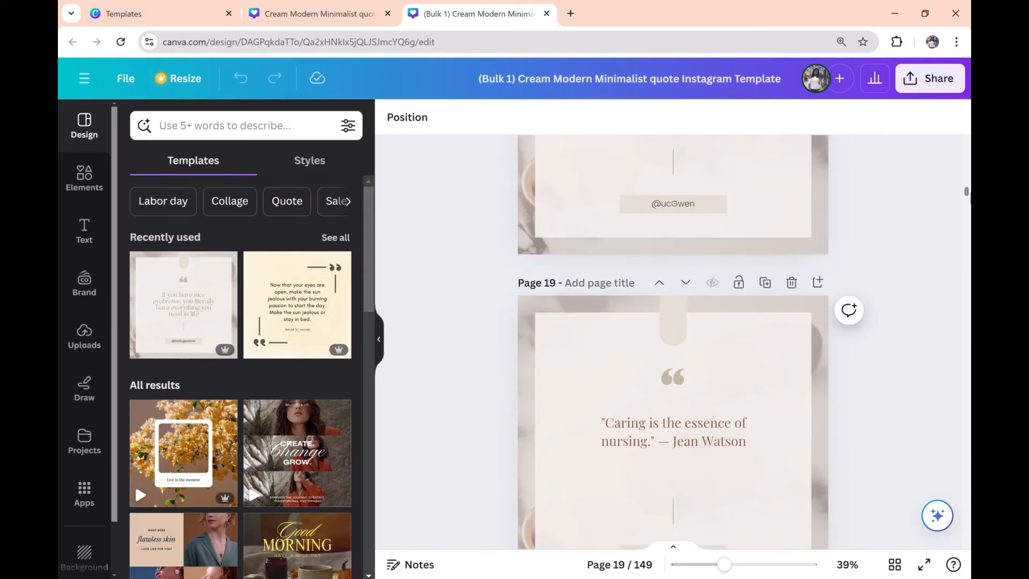
scroll(down, 3)
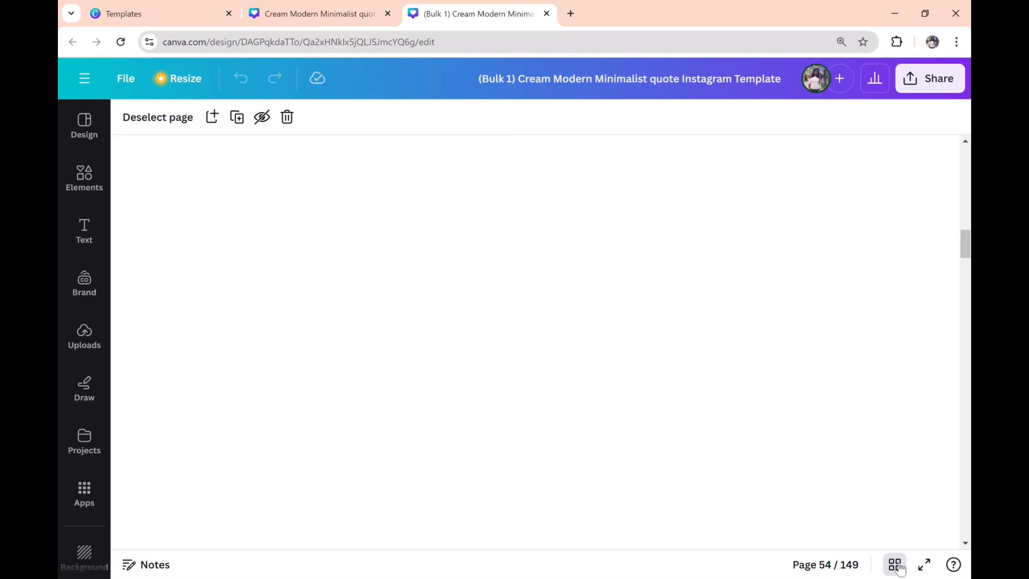
click(895, 564)
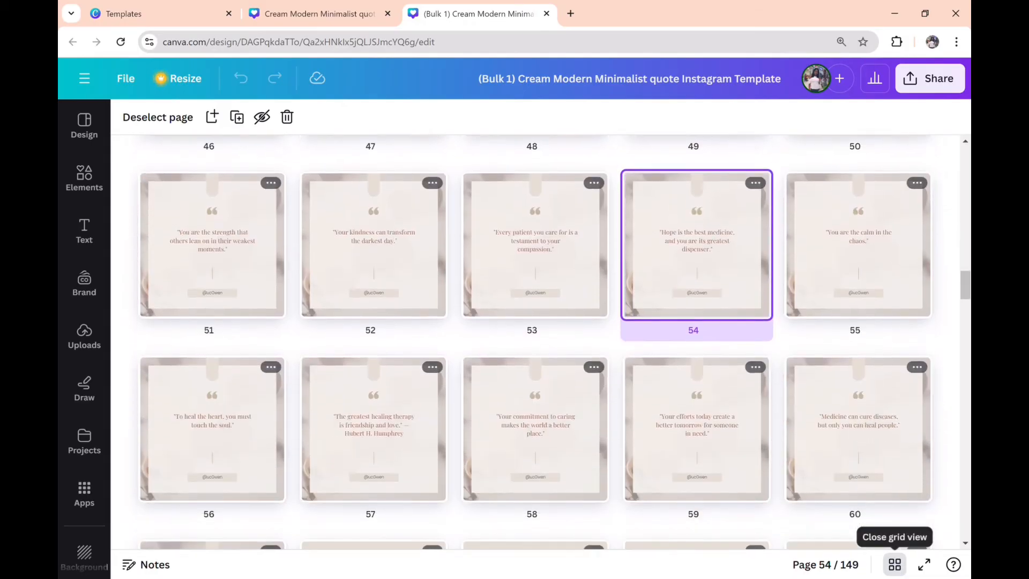
scroll(down, 3)
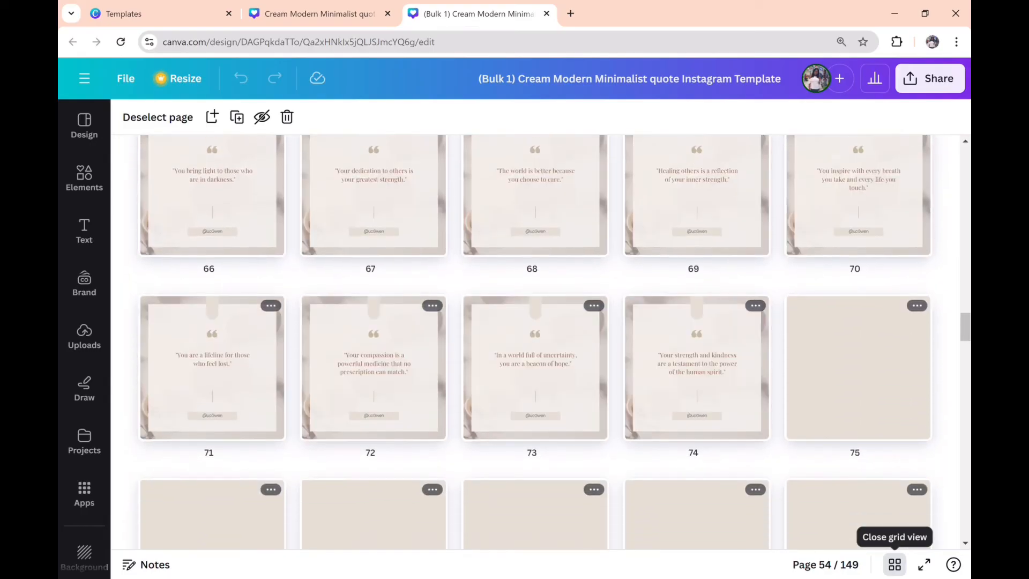
scroll(down, 3)
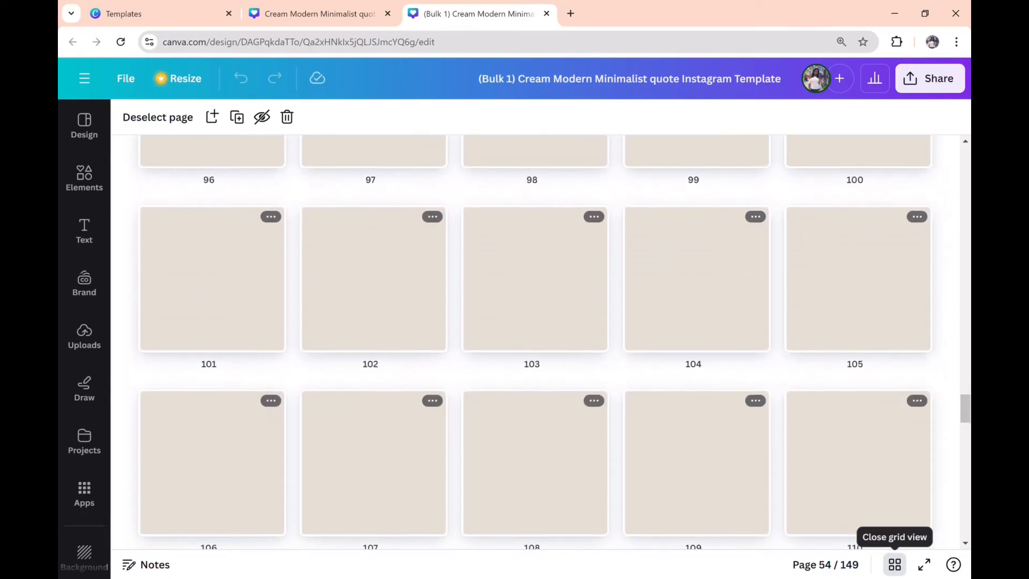
scroll(down, 3)
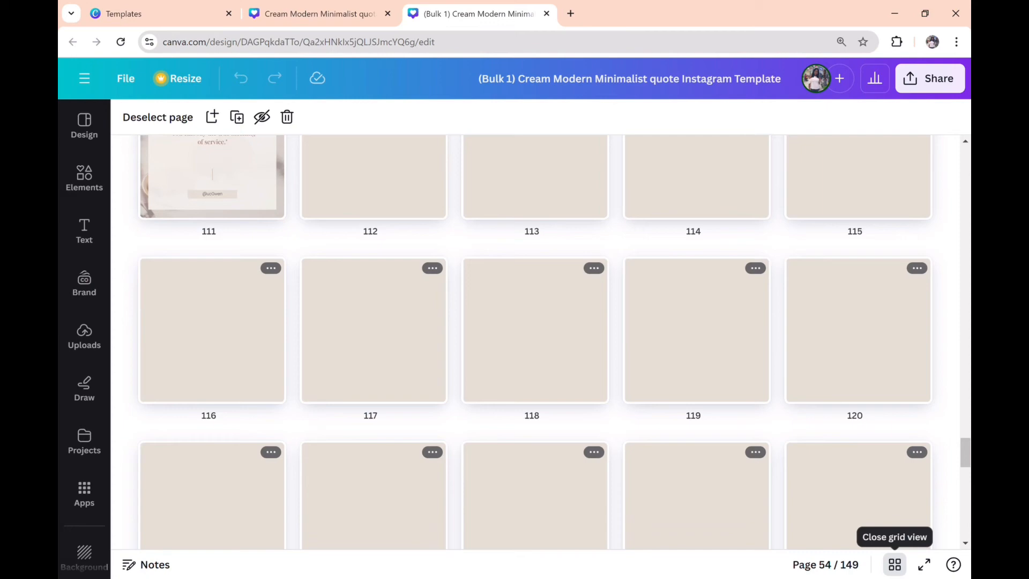
scroll(down, 3)
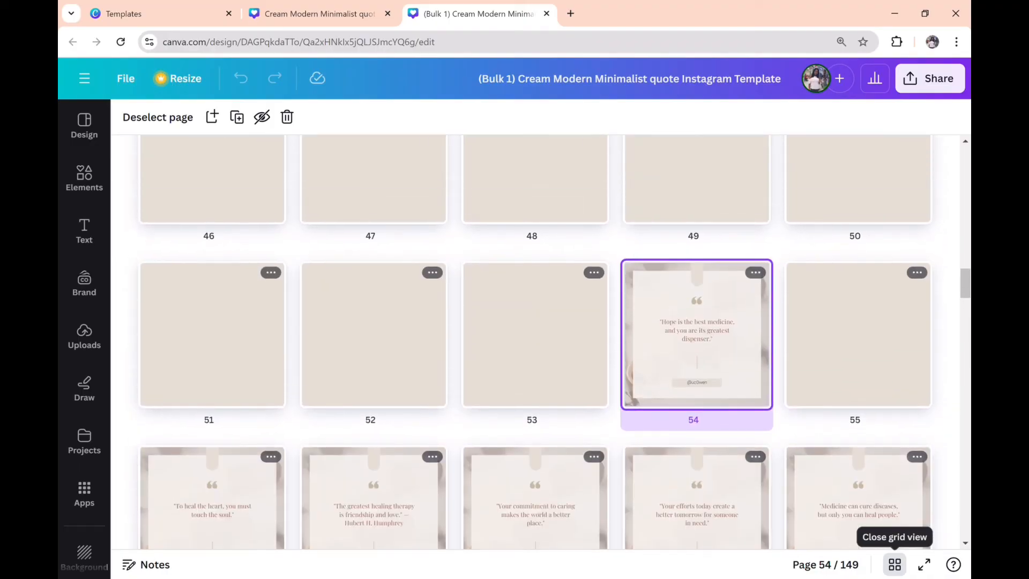
scroll(up, 3)
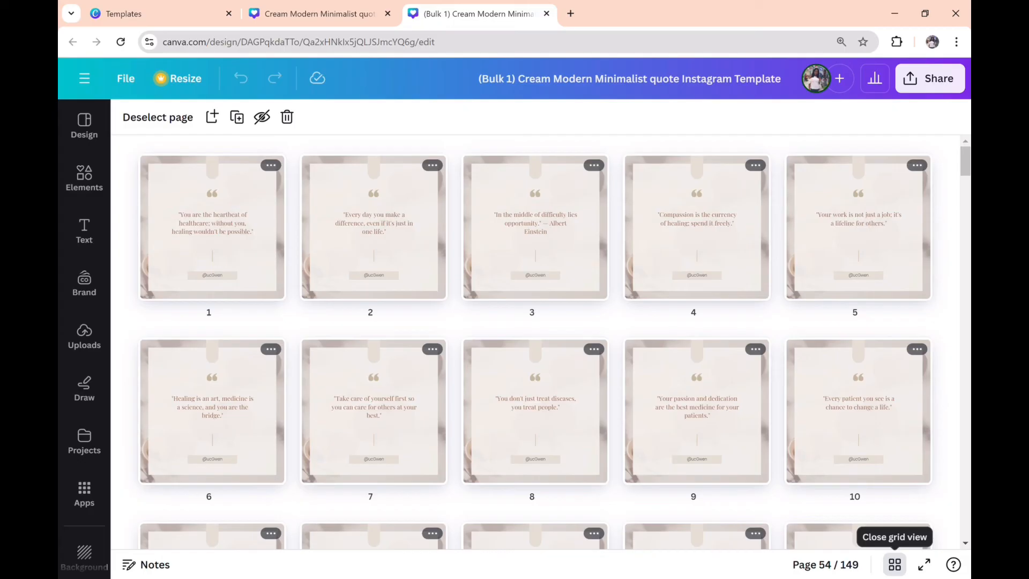
mouse_move(199, 233)
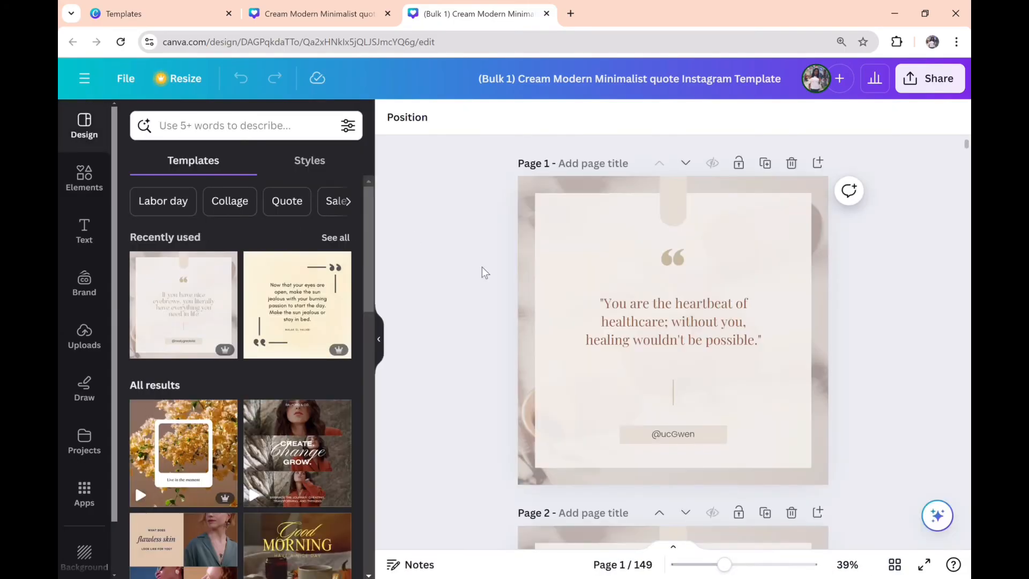
- Review pages 1–5 in the editor and bring up the Share menu
click(673, 320)
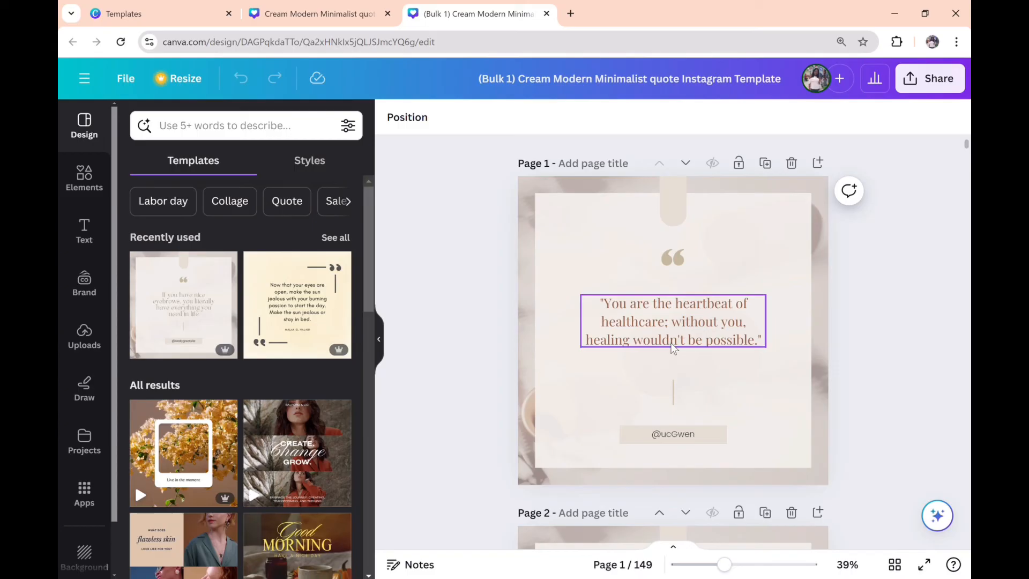
scroll(down, 3)
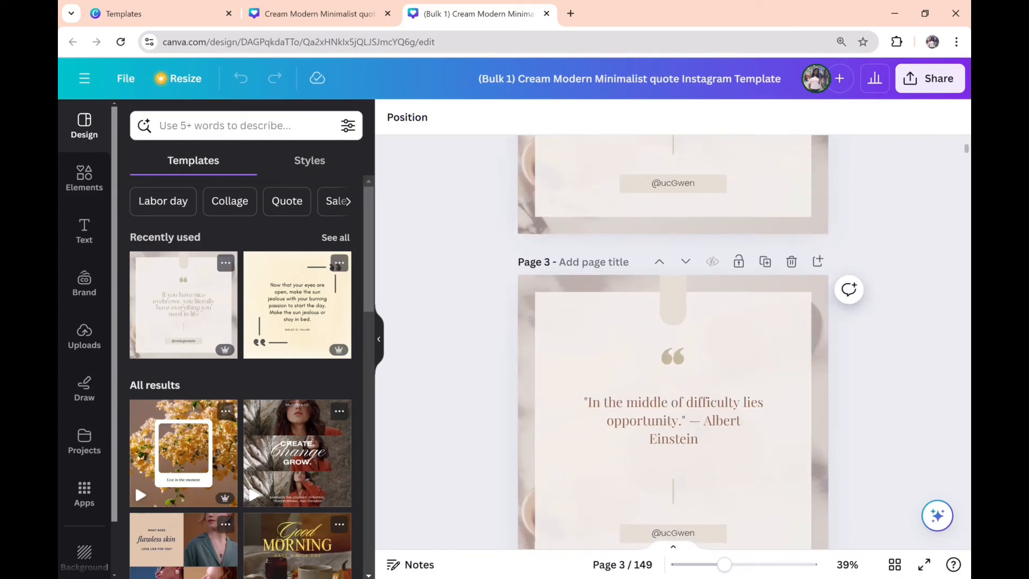
scroll(down, 3)
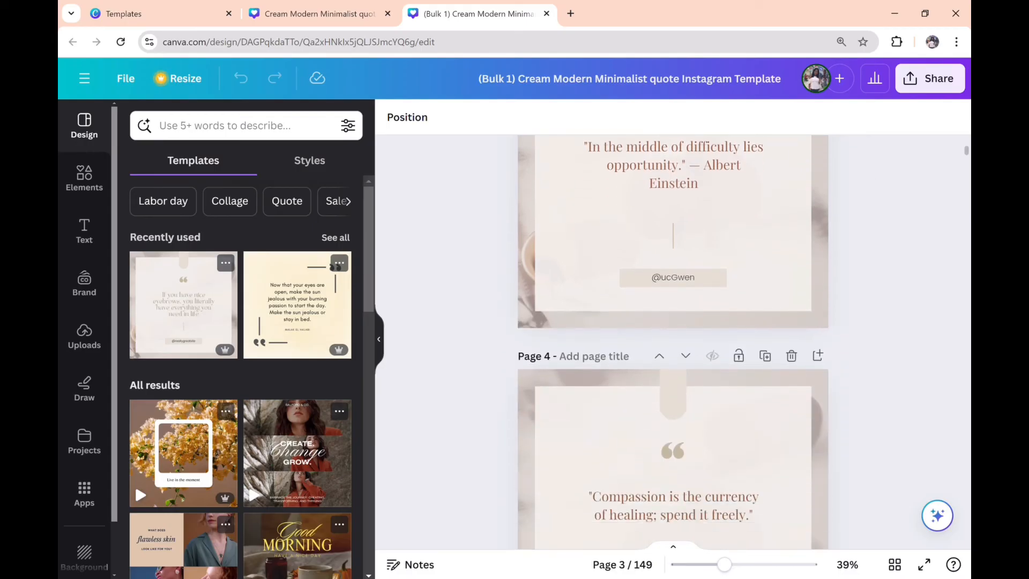
scroll(down, 3)
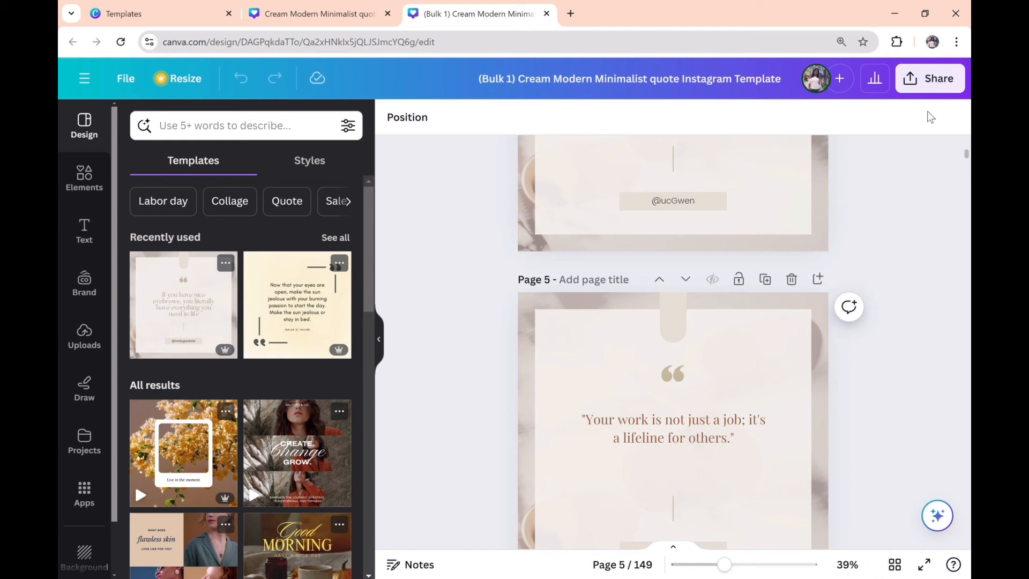
click(931, 79)
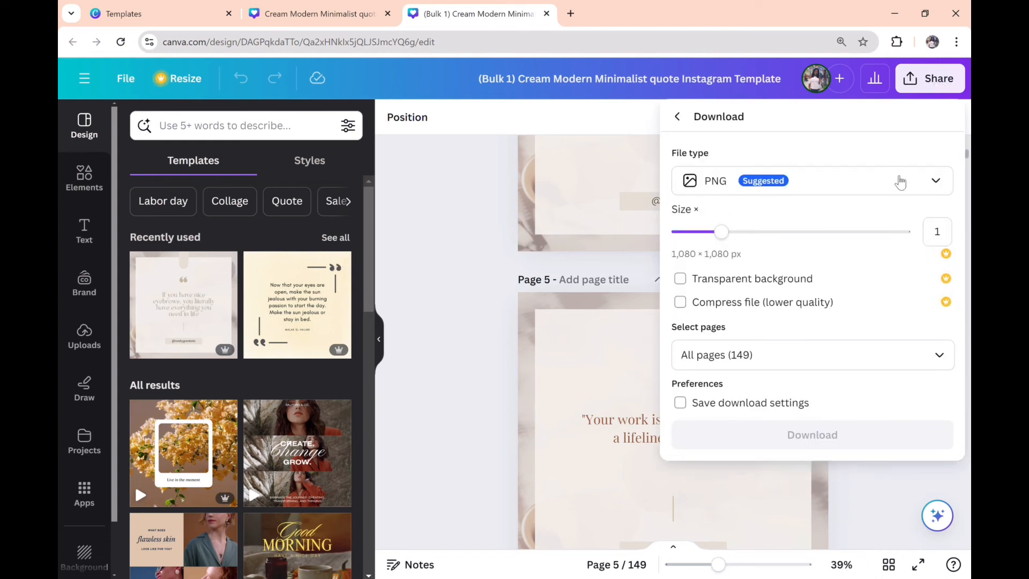
- Download all 149 pages of Bulk 1 as PNG images
click(676, 115)
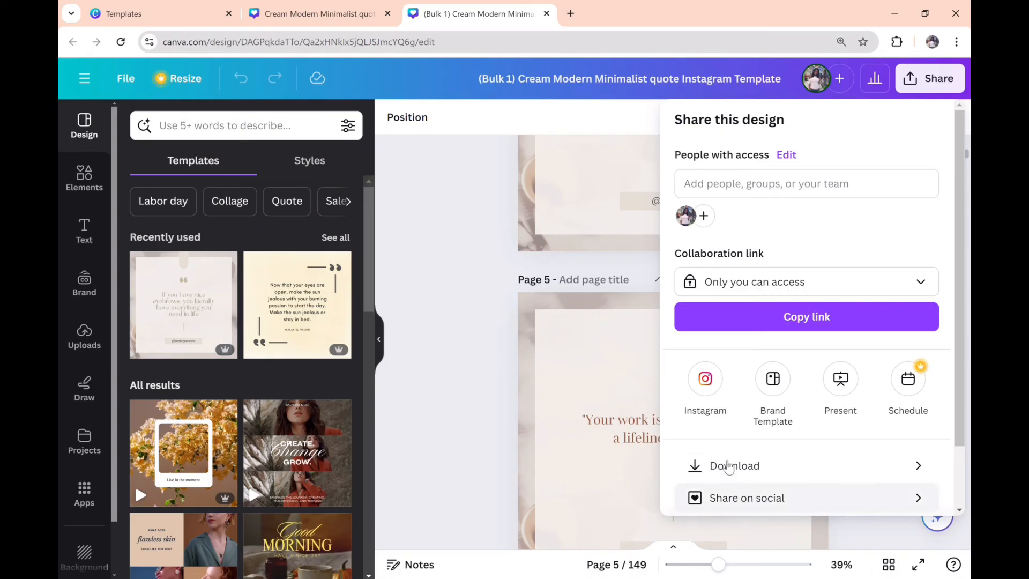
click(733, 465)
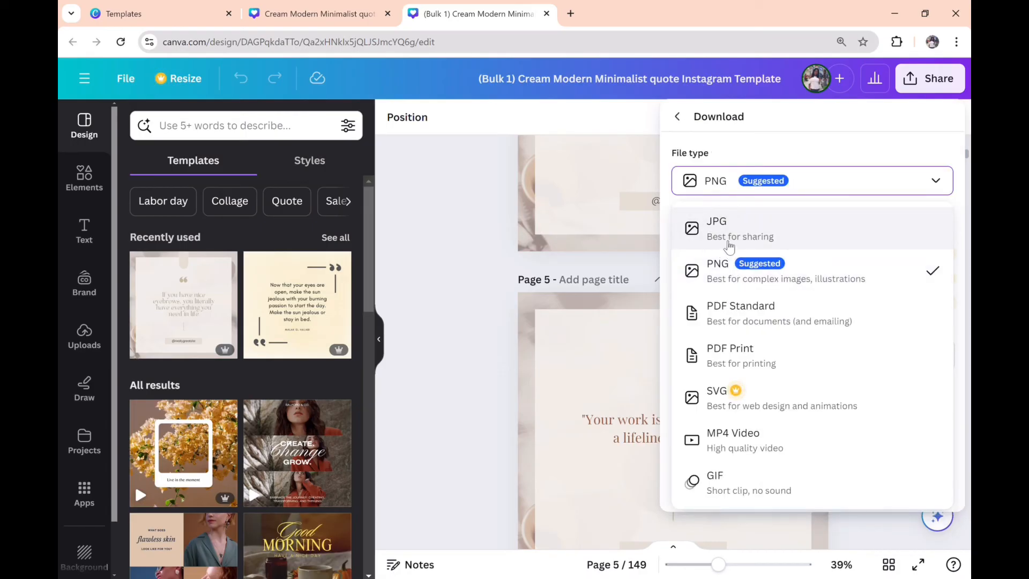
mouse_move(761, 326)
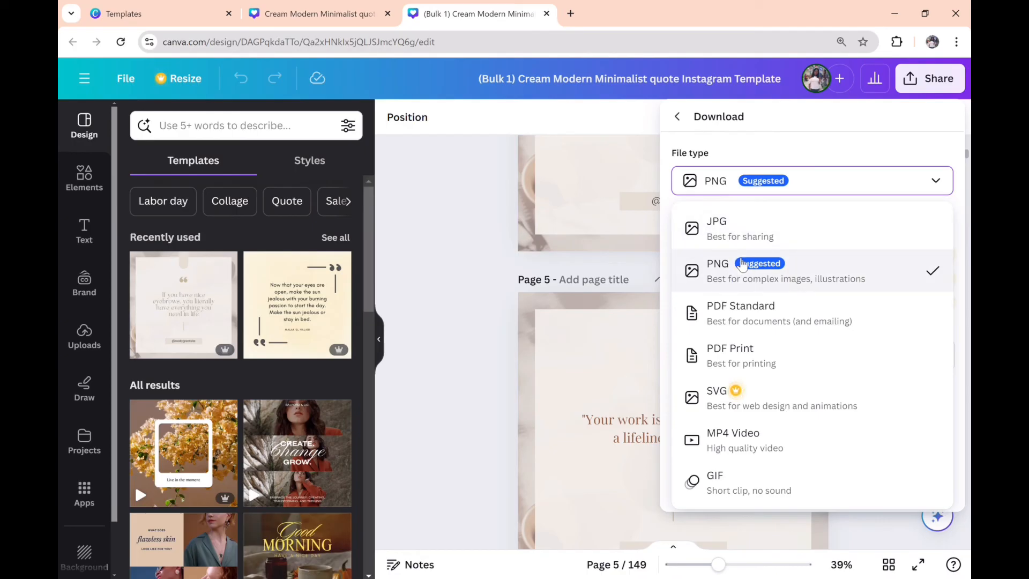
mouse_move(729, 282)
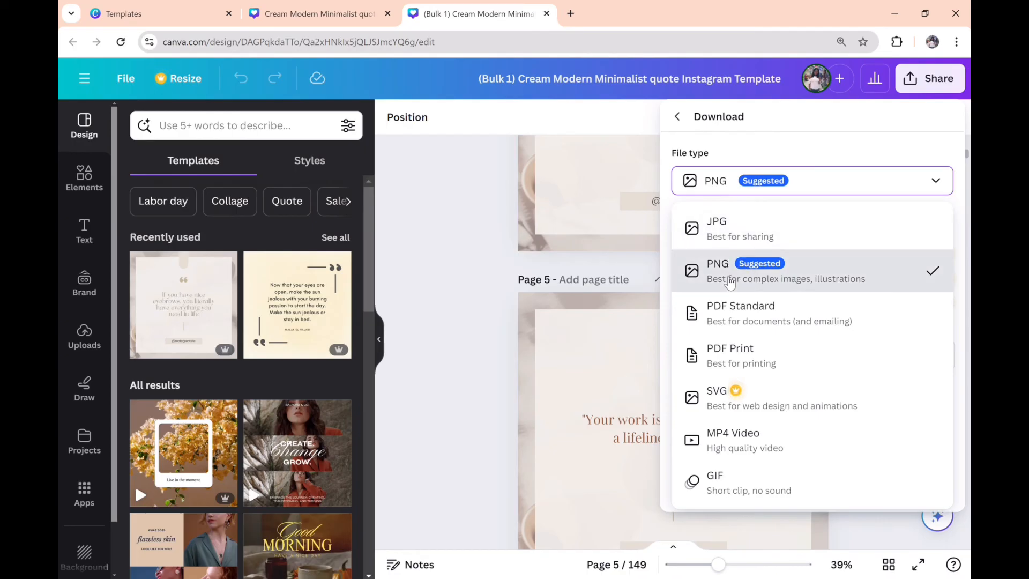
click(717, 270)
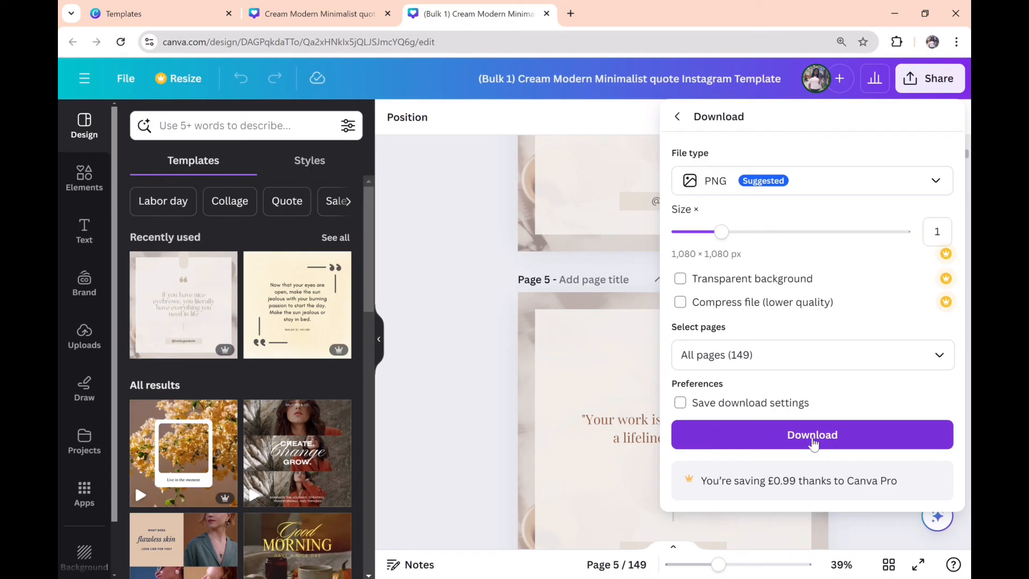
click(679, 296)
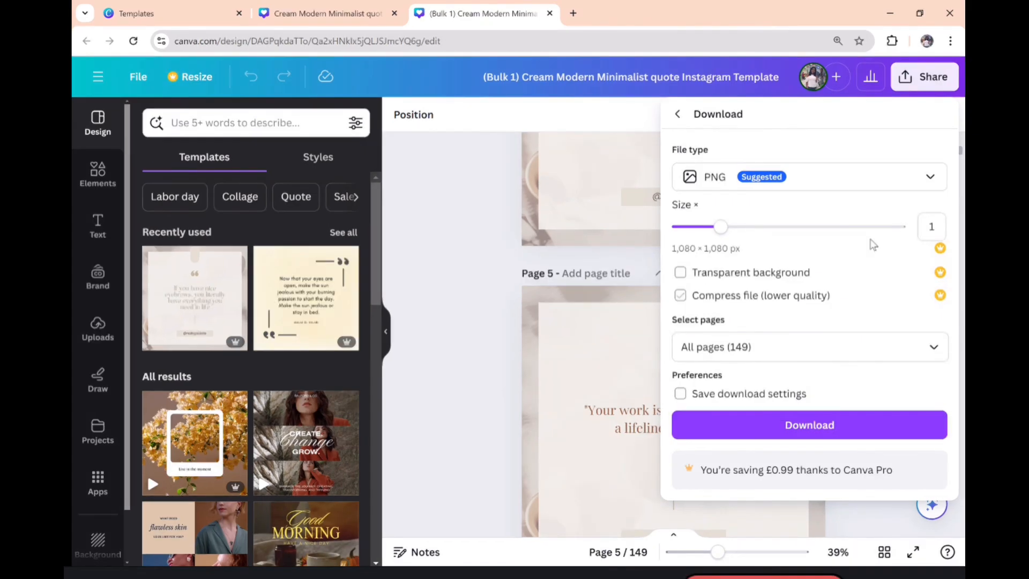